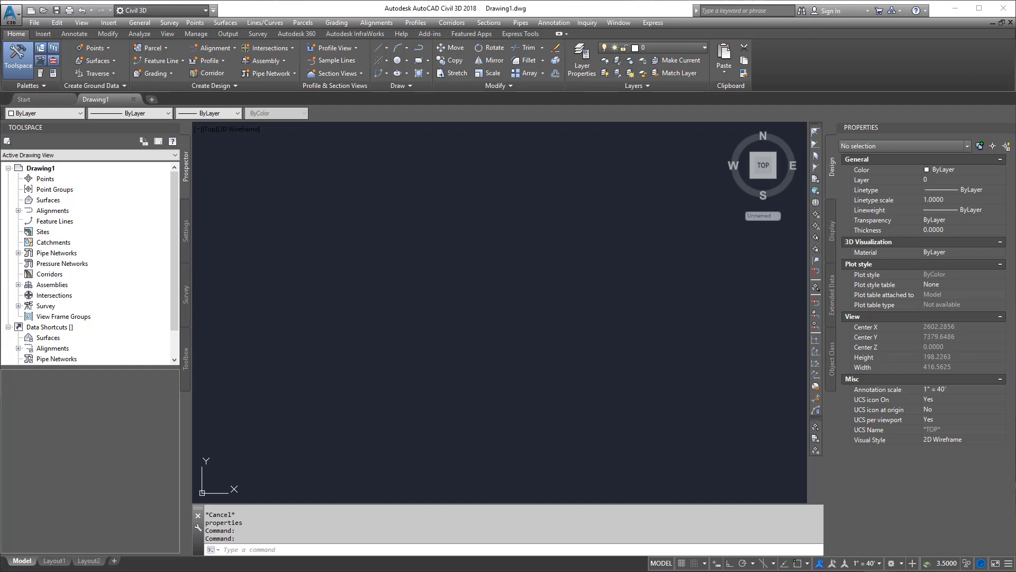
mouse_move(46, 179)
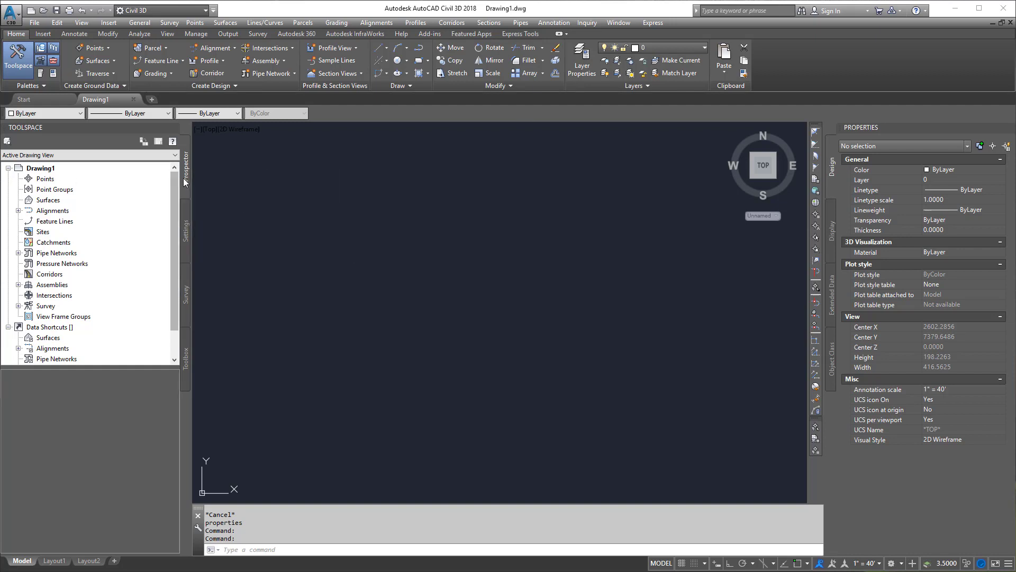
Show Drawing1's object-type settings (General, Surface, Parcel, Alignment) on the Toolspace Settings tab.
click(186, 227)
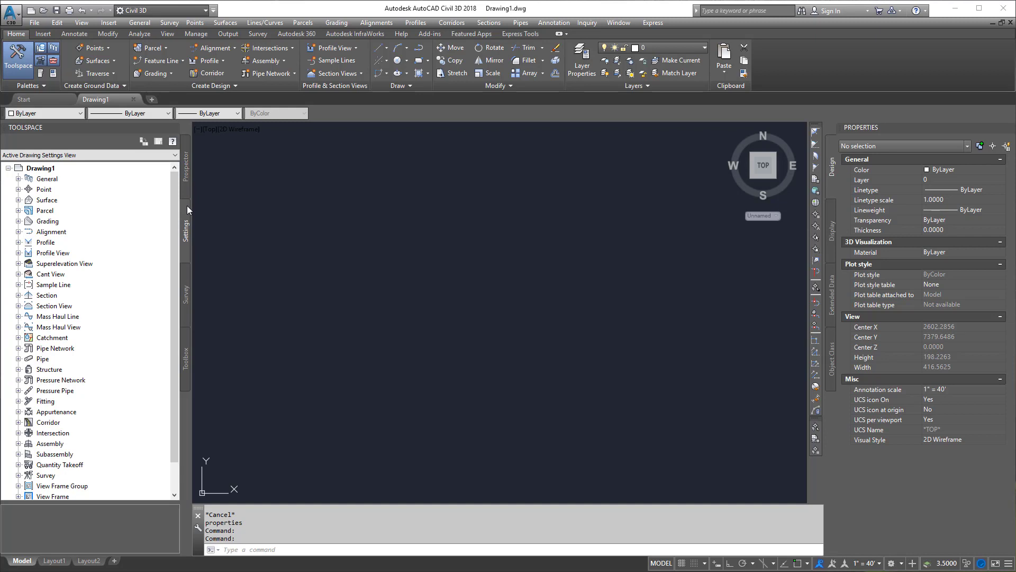
mouse_move(191, 236)
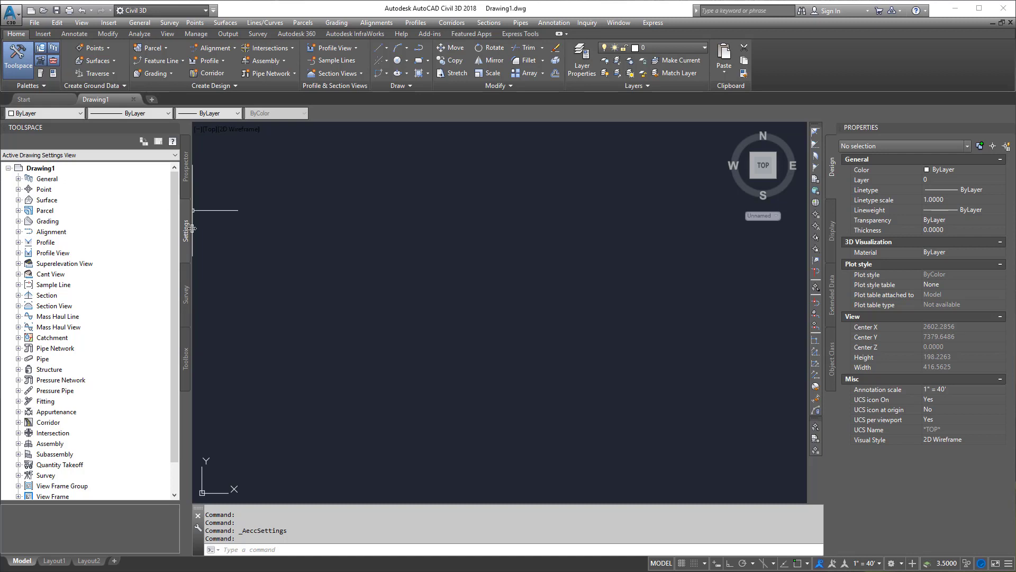
Open Drawing1's Drawing Settings and set imperial-to-metric conversion to US Survey Foot.
click(40, 168)
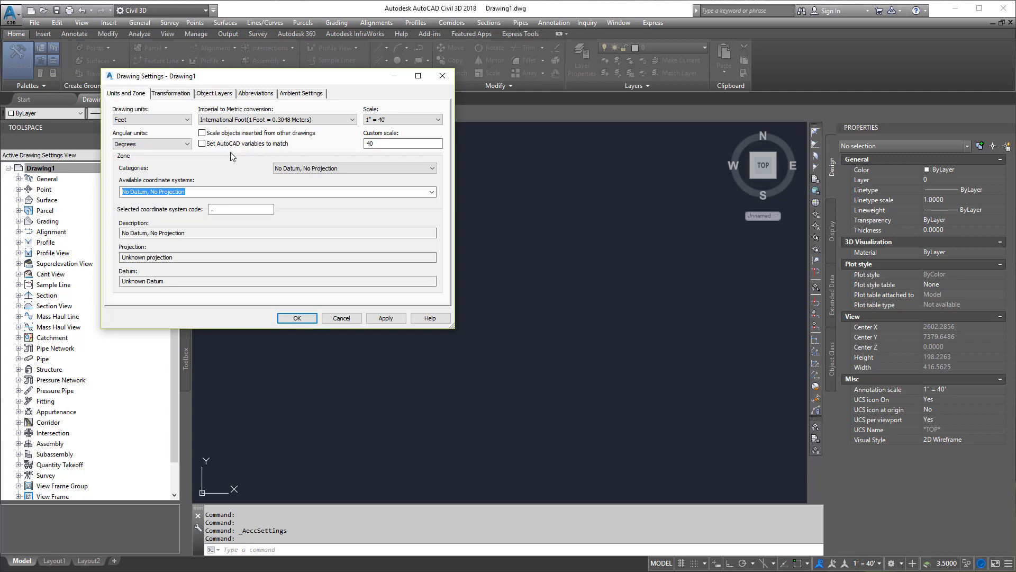
mouse_move(231, 153)
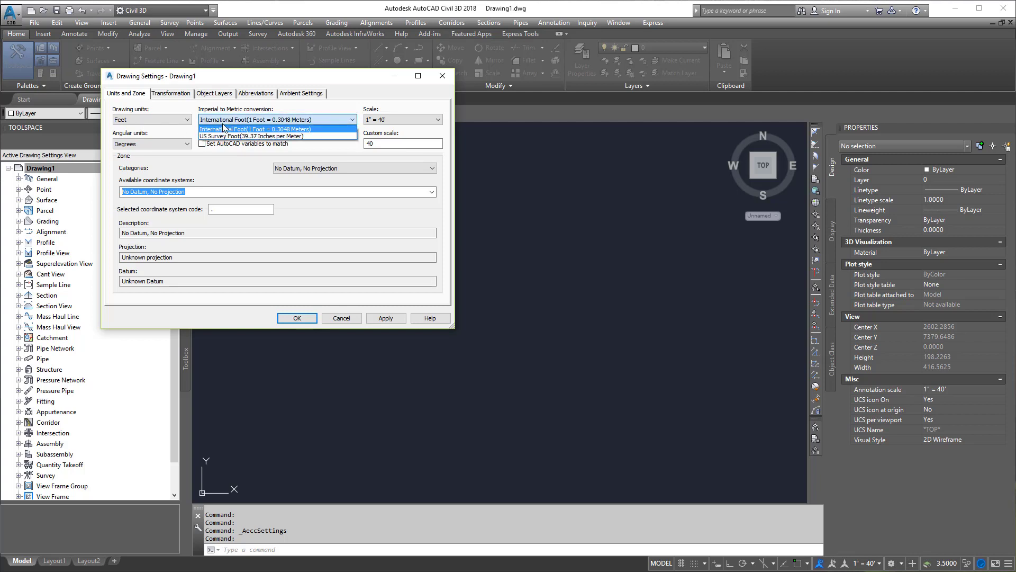
click(259, 136)
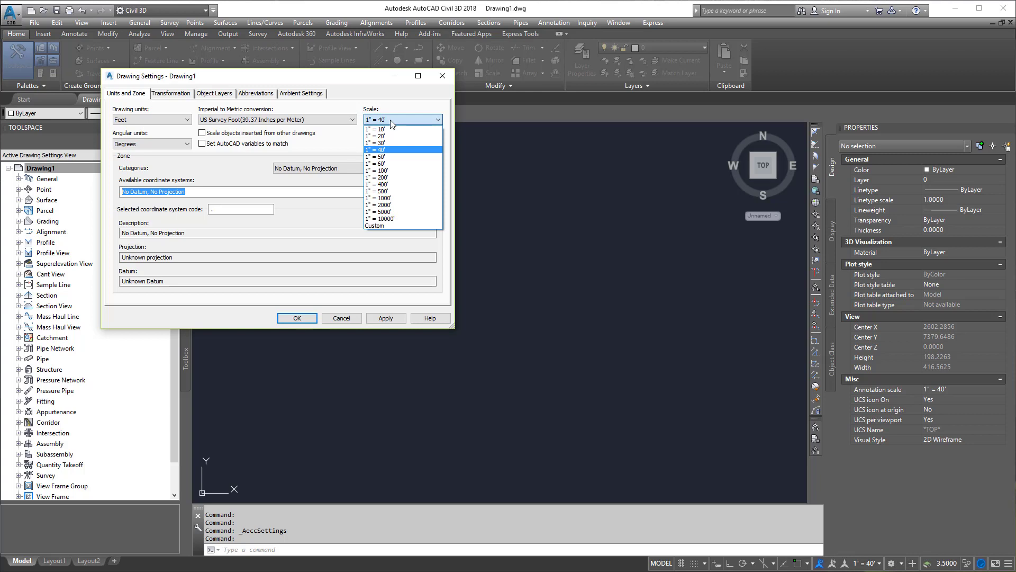
mouse_move(391, 127)
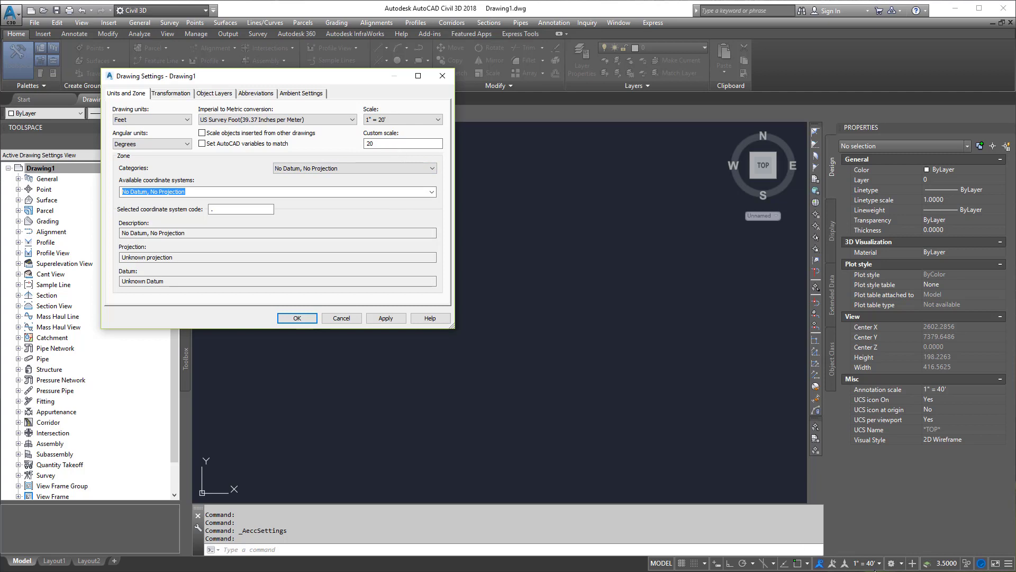
mouse_move(873, 565)
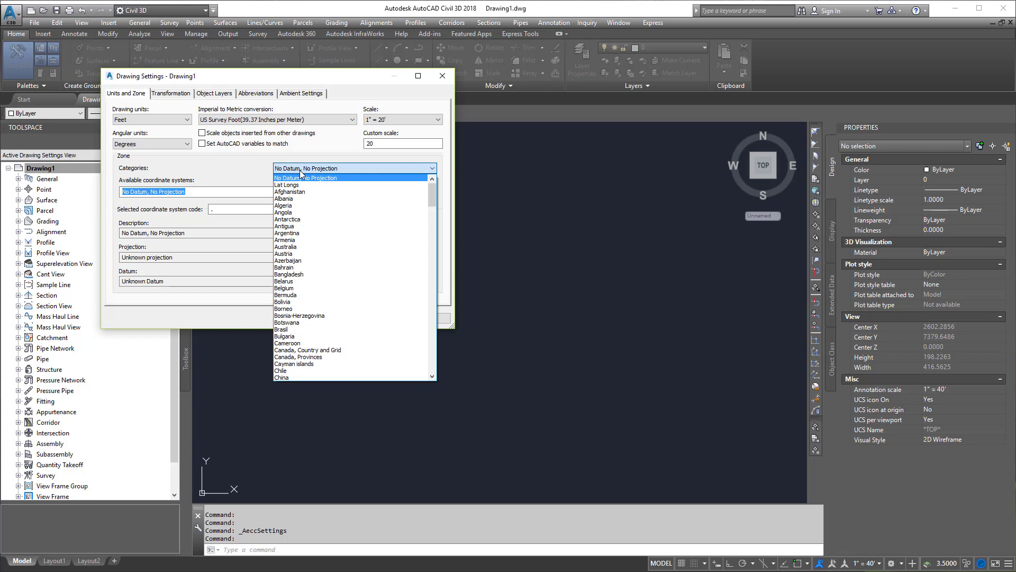
Choose NAD83 Illinois State Planes, East Zone, US Foot under USA, Illinois, keeping Degrees.
scroll(down, 3)
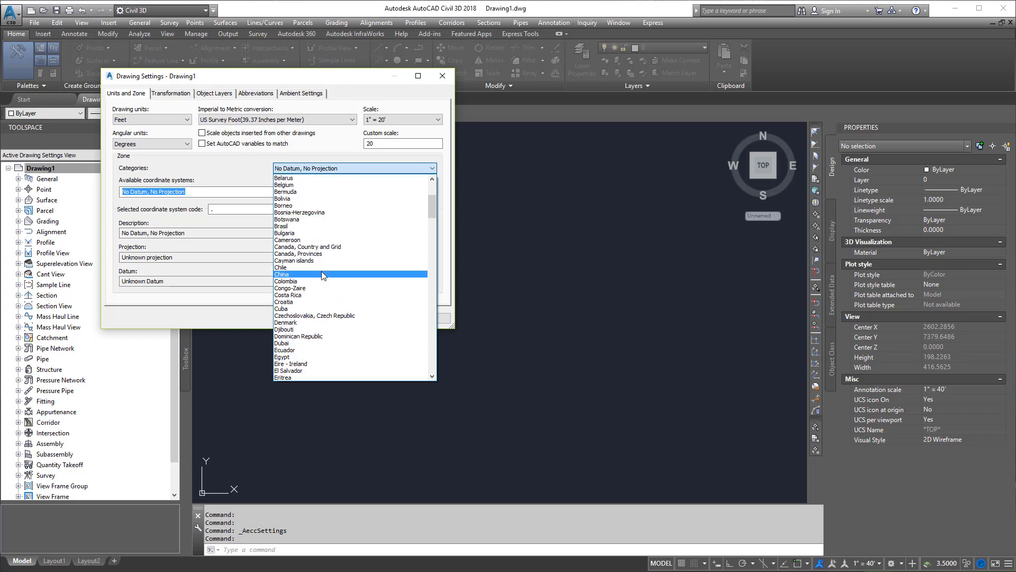
scroll(down, 3)
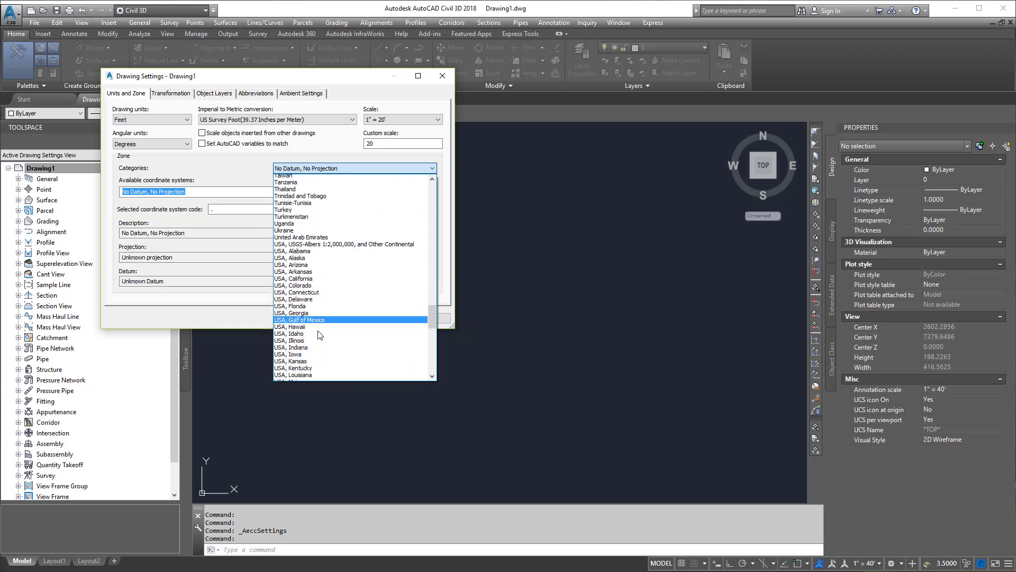
scroll(down, 3)
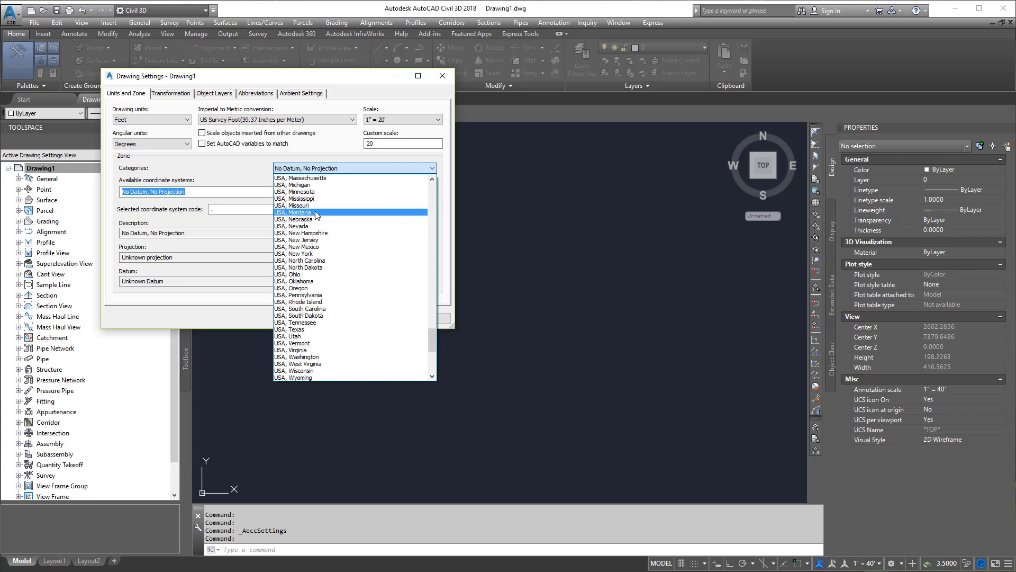
scroll(up, 3)
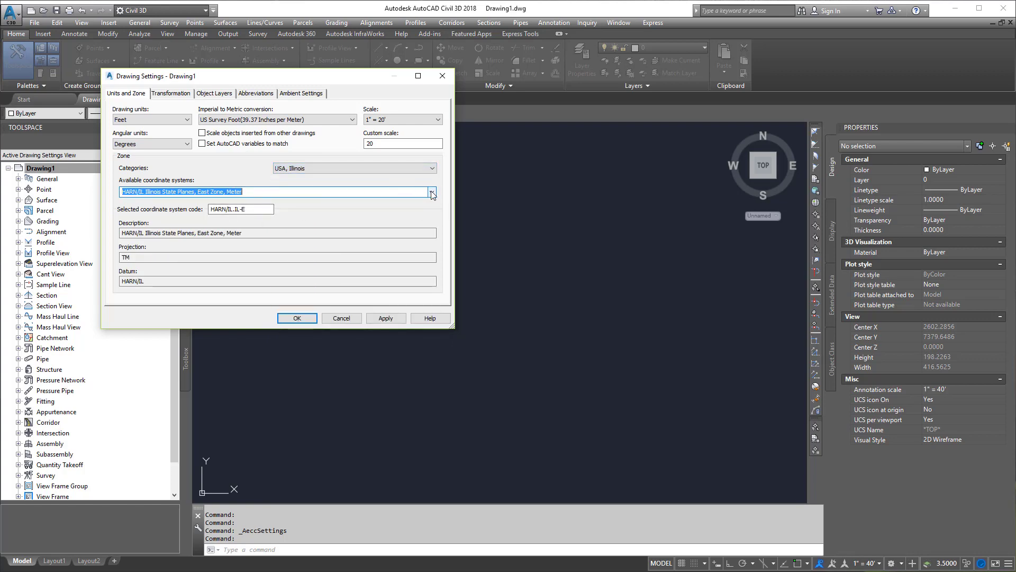
click(430, 191)
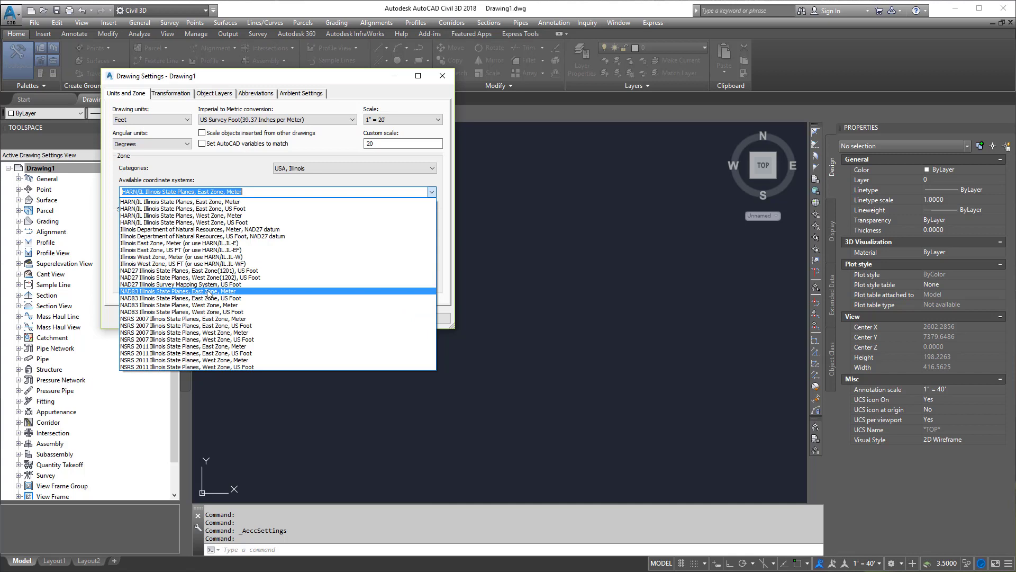
click(188, 297)
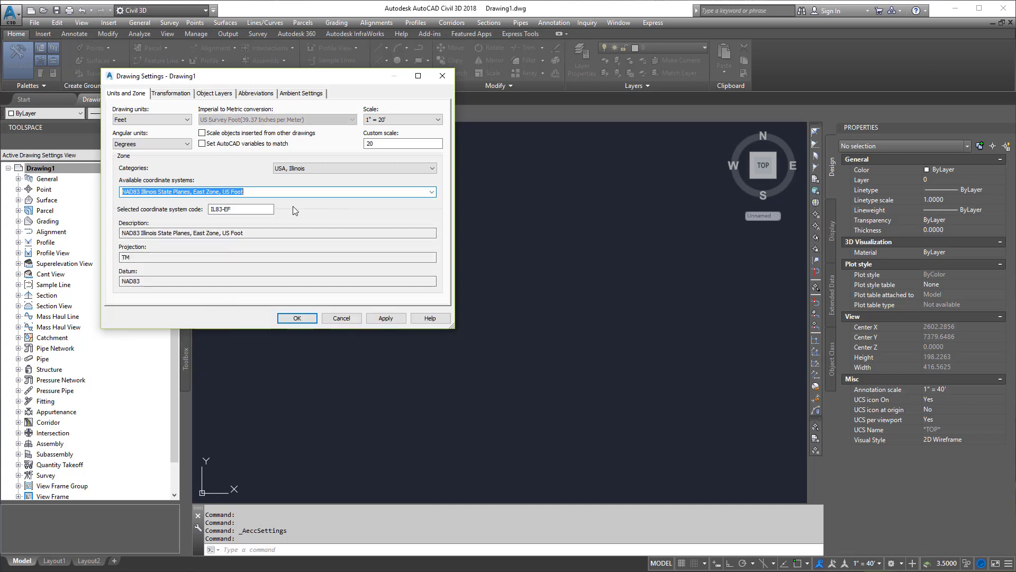
mouse_move(265, 300)
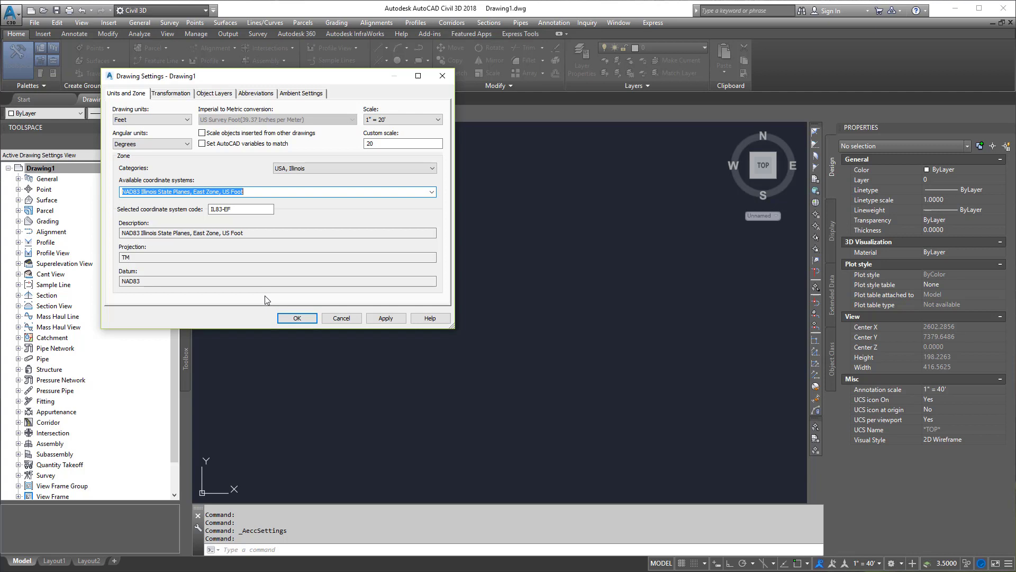
mouse_move(168, 110)
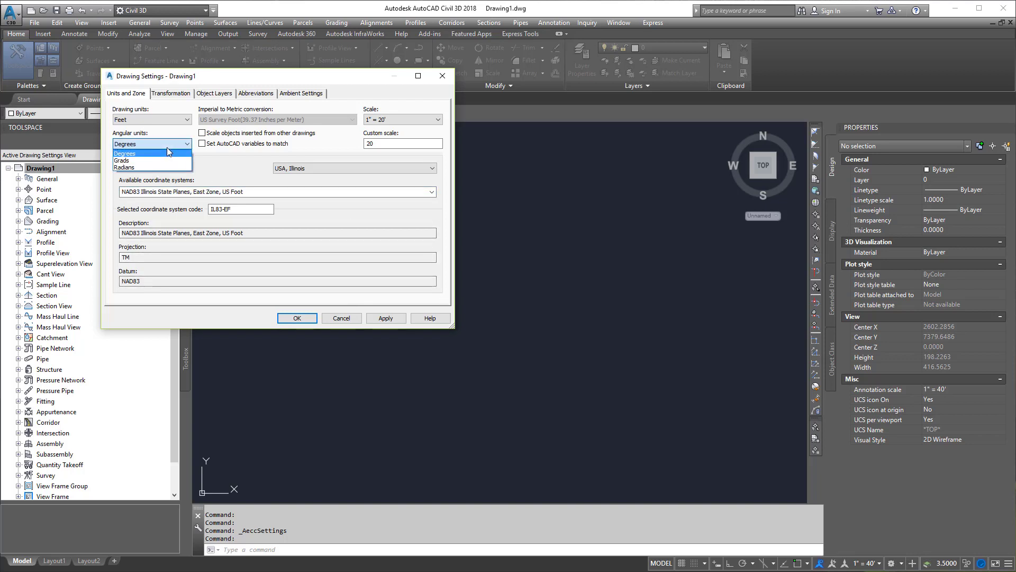
click(124, 153)
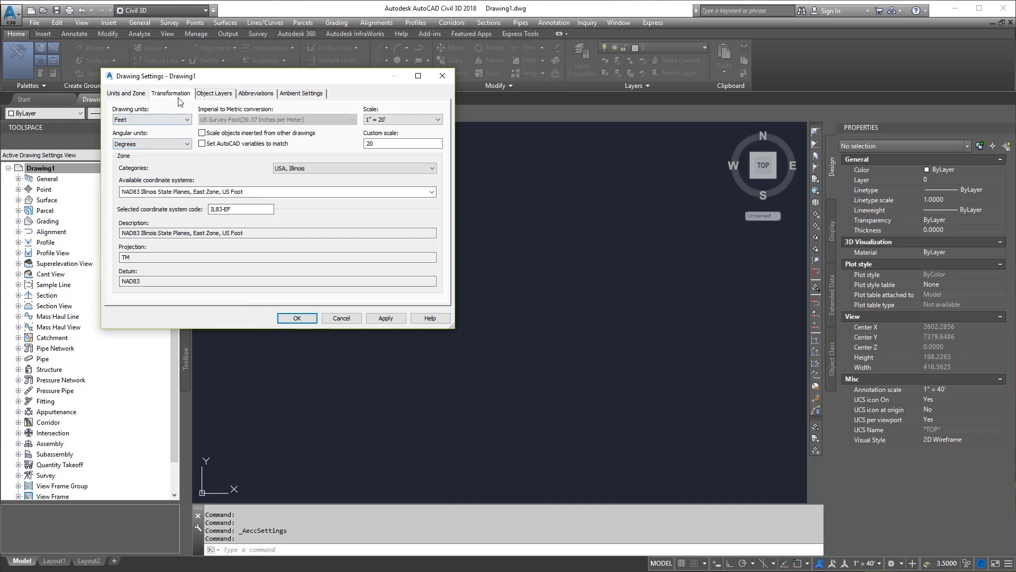
Review the Transformation tab, then view the Object Layers assignments.
click(170, 92)
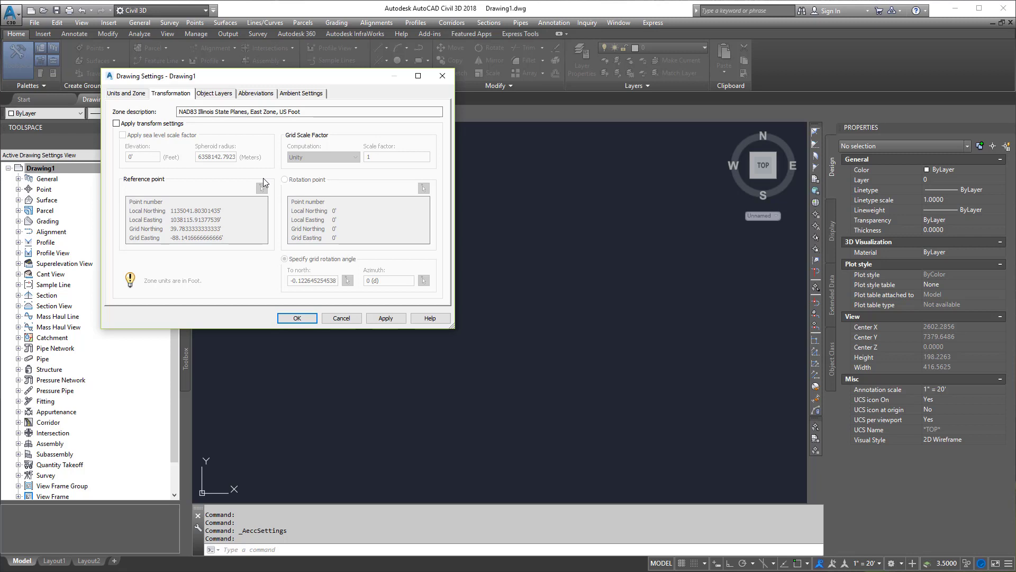
click(214, 93)
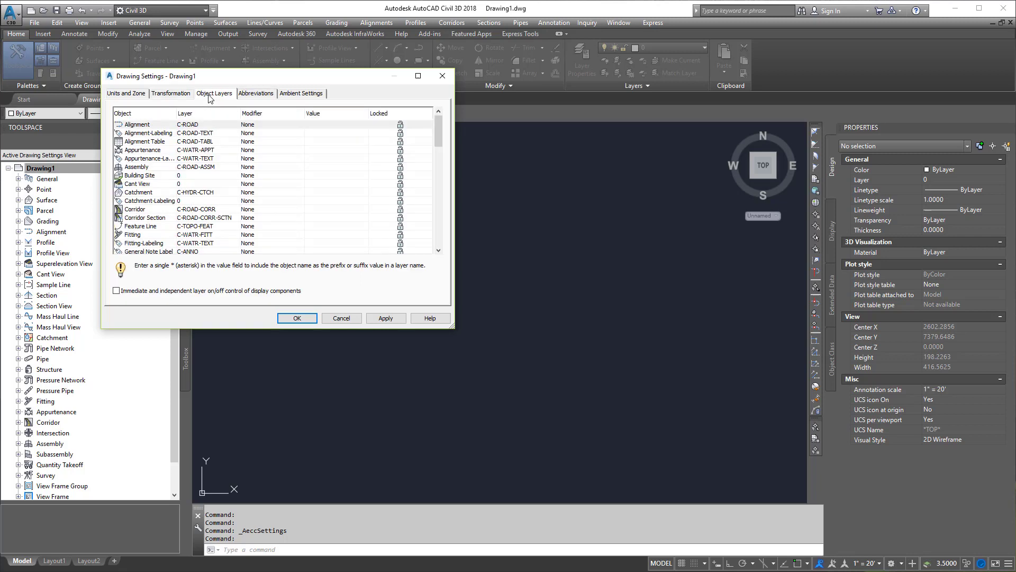
mouse_move(214, 162)
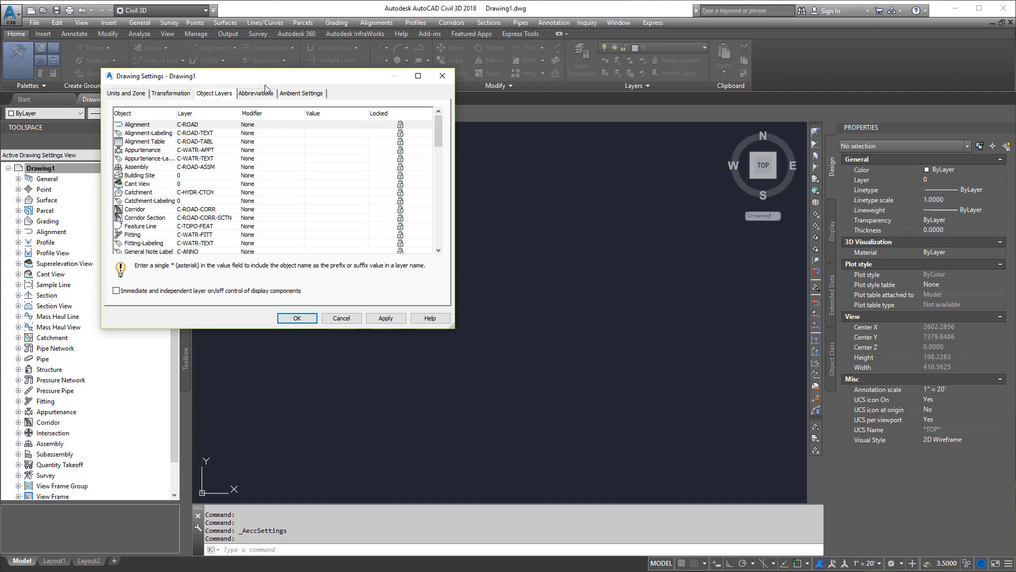
Scroll the Abbreviations tab through General Text, Superelevation, Cant and Profile abbreviations.
click(255, 93)
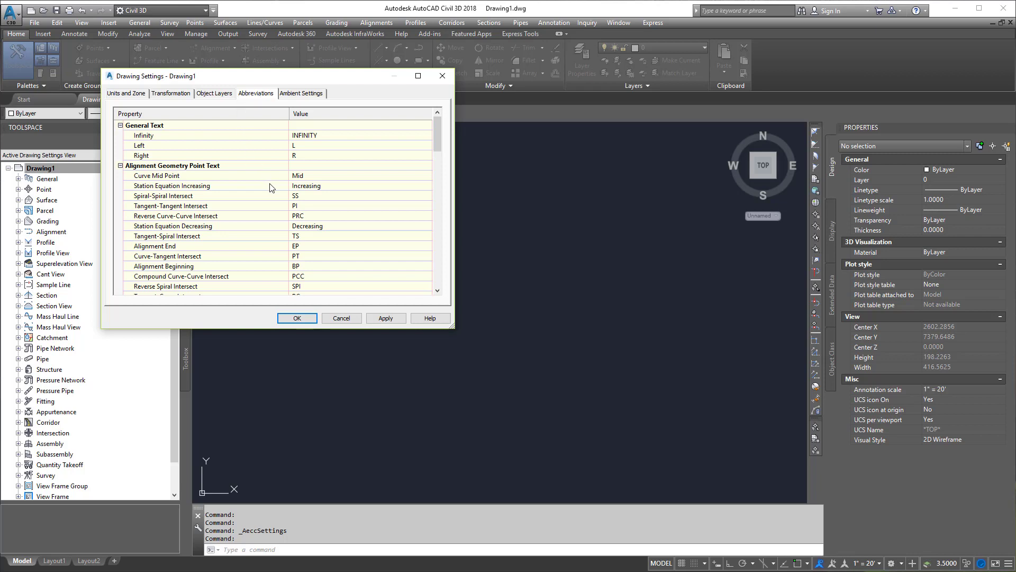
scroll(down, 3)
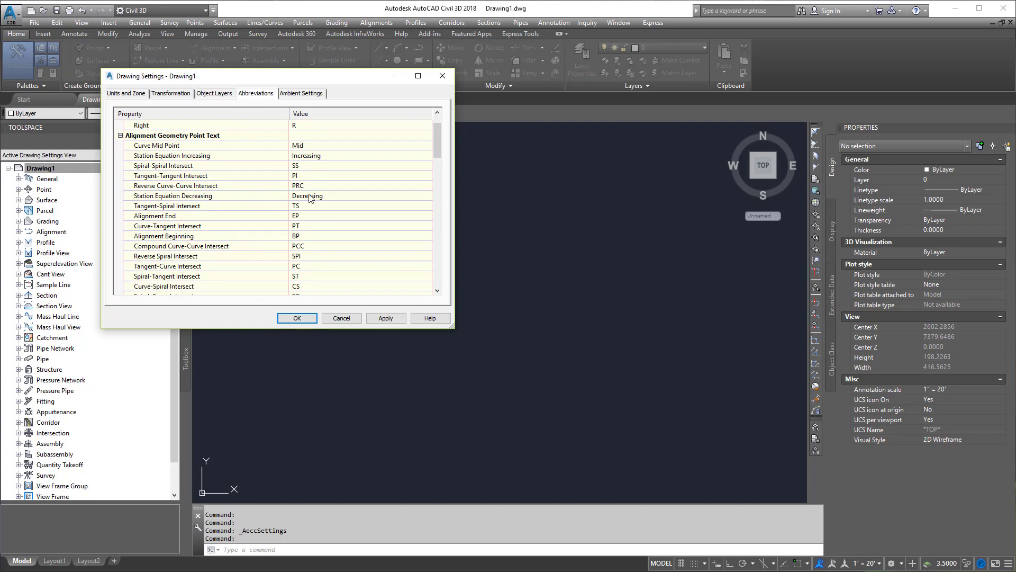
scroll(down, 3)
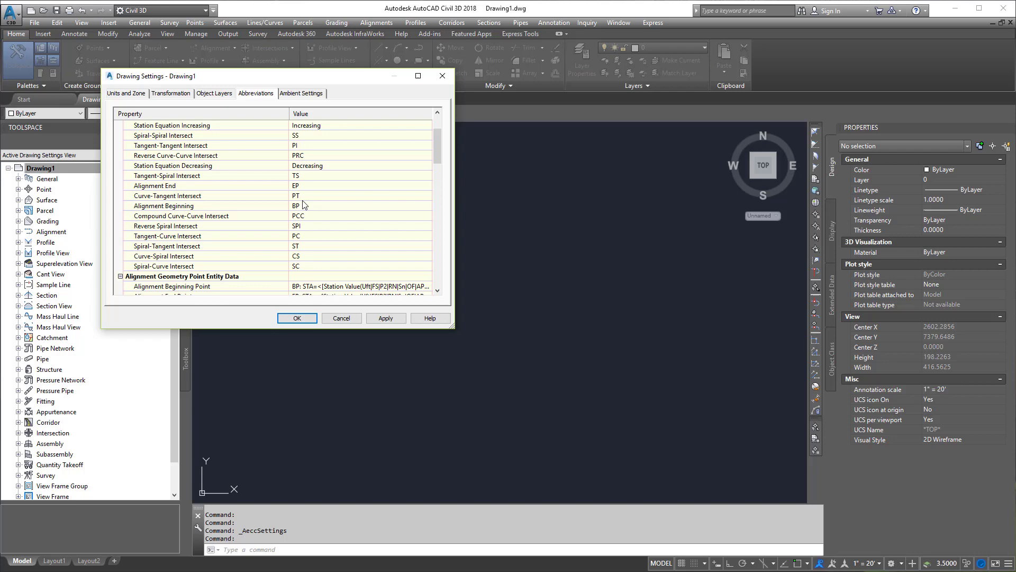
scroll(down, 3)
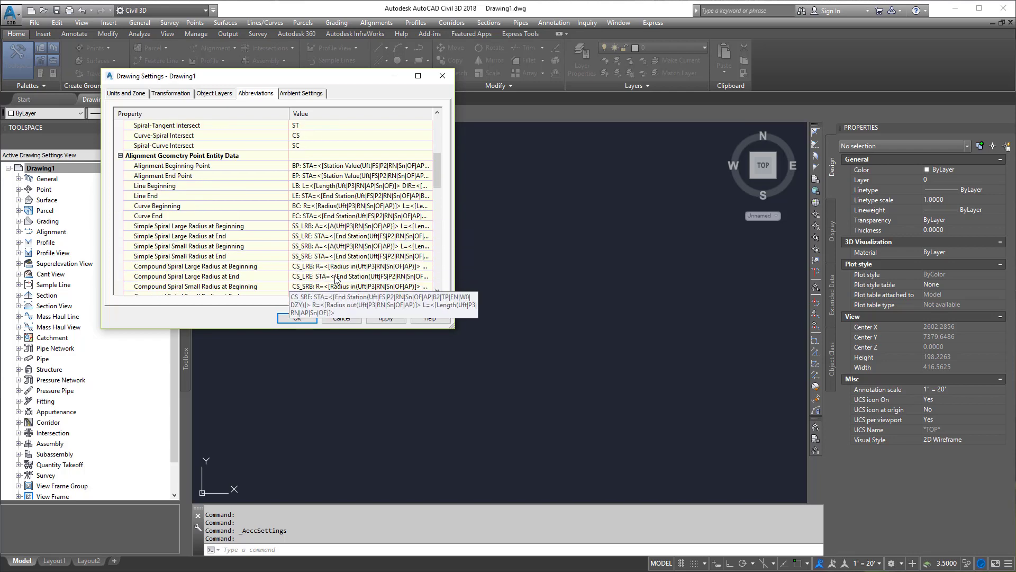
scroll(down, 3)
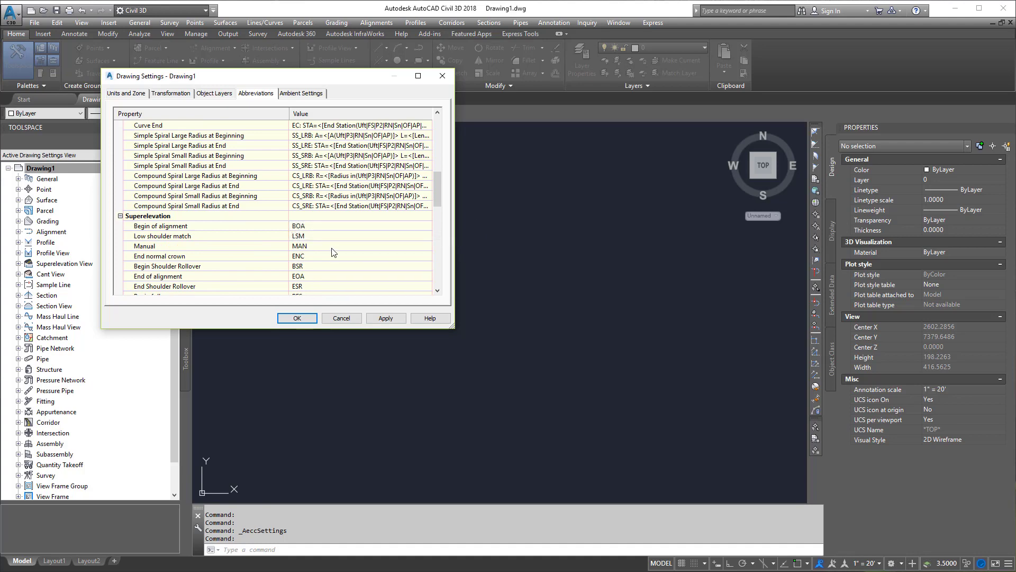
scroll(down, 3)
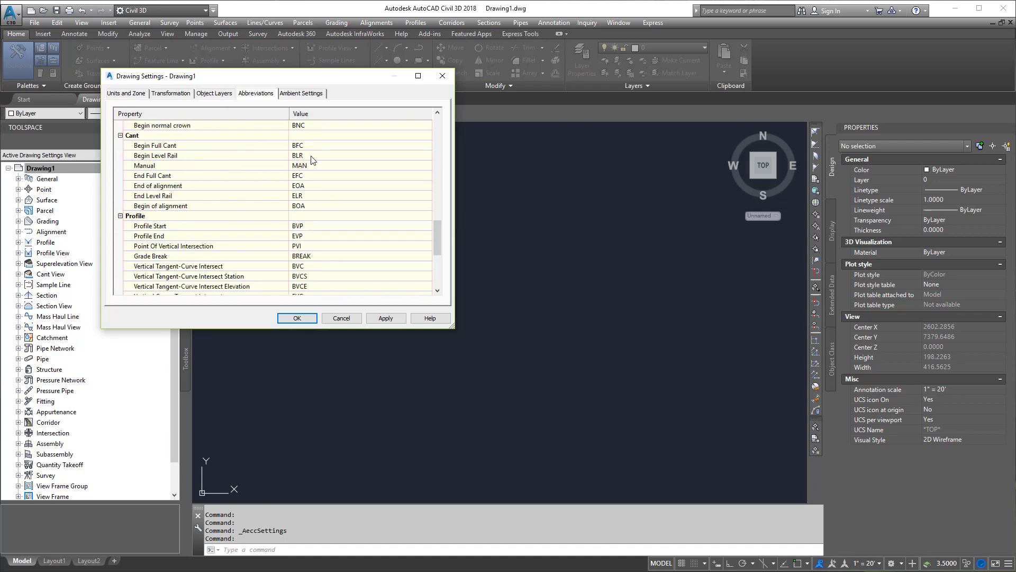
scroll(down, 3)
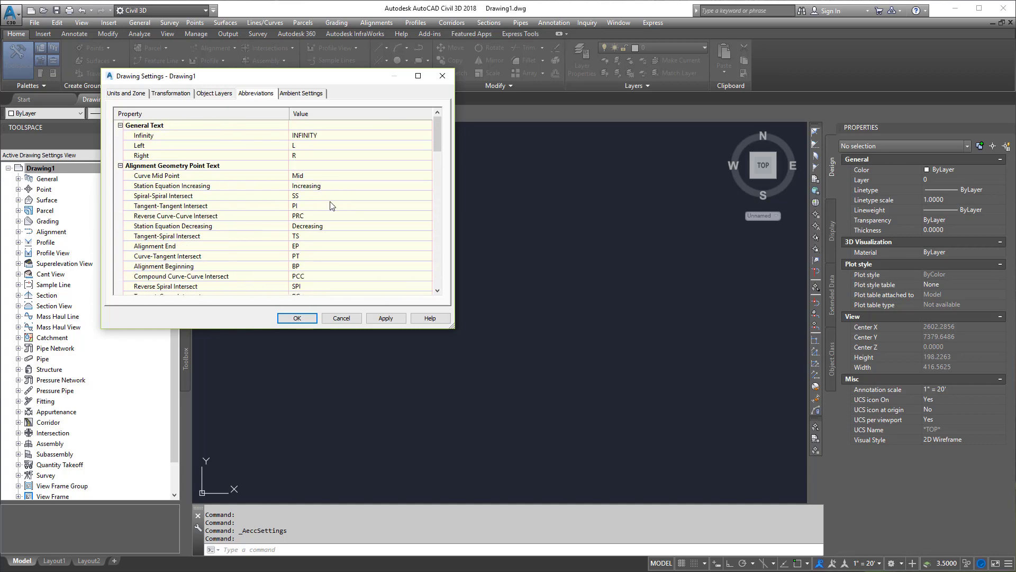
mouse_move(329, 164)
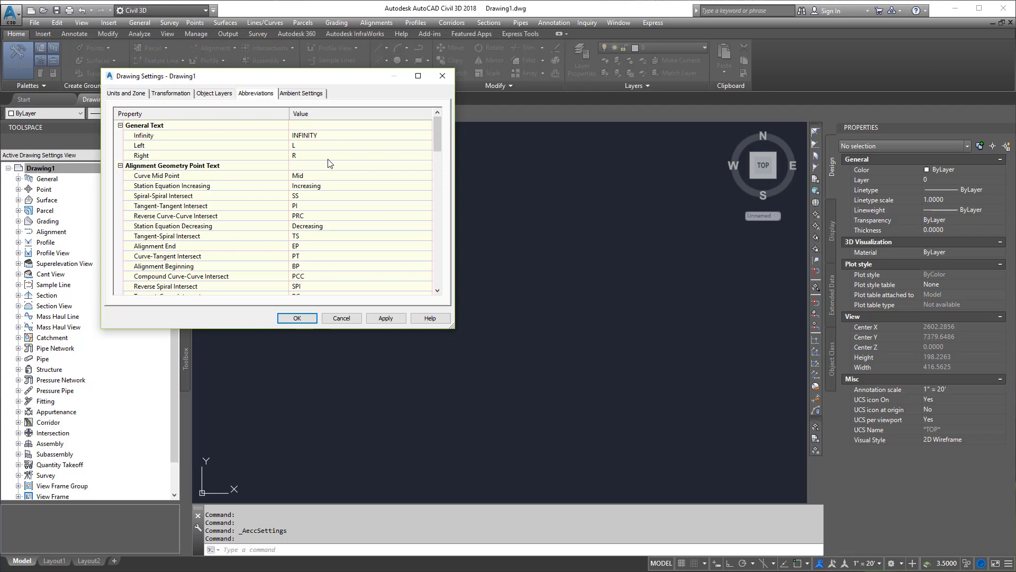
mouse_move(304, 98)
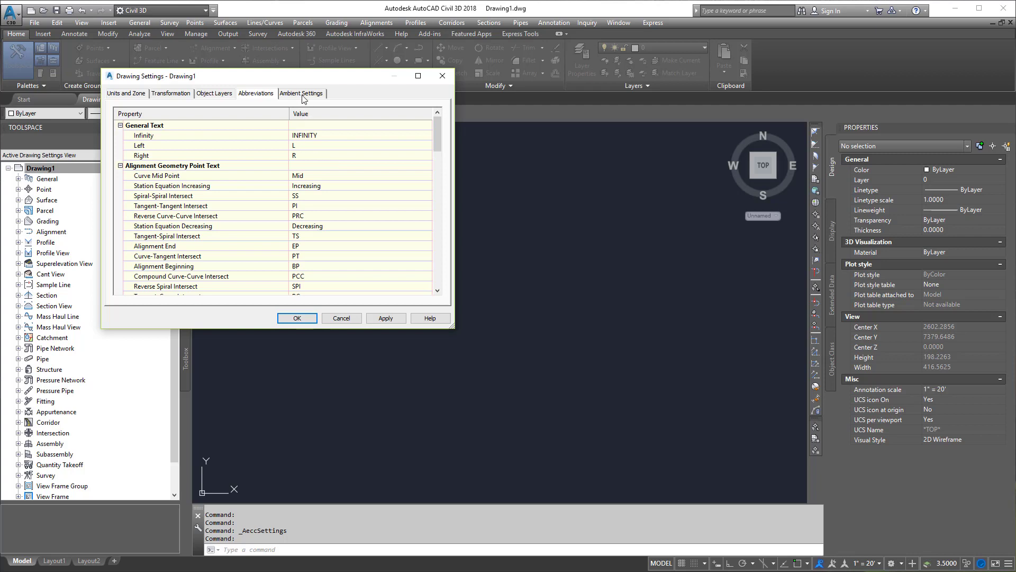
On Ambient Settings, expand the General, Degree of Curvature and Labeling groups.
click(301, 92)
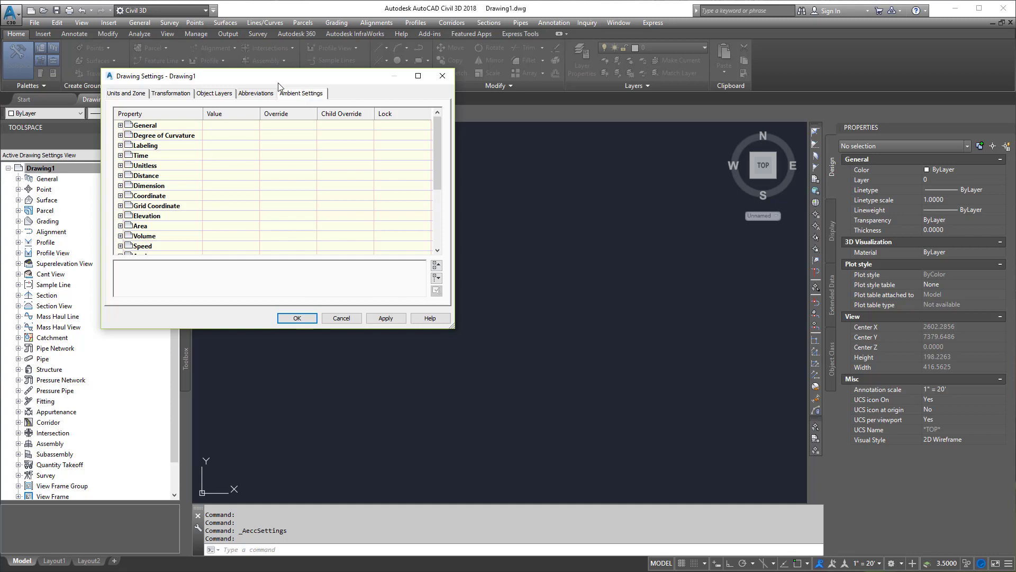
click(120, 125)
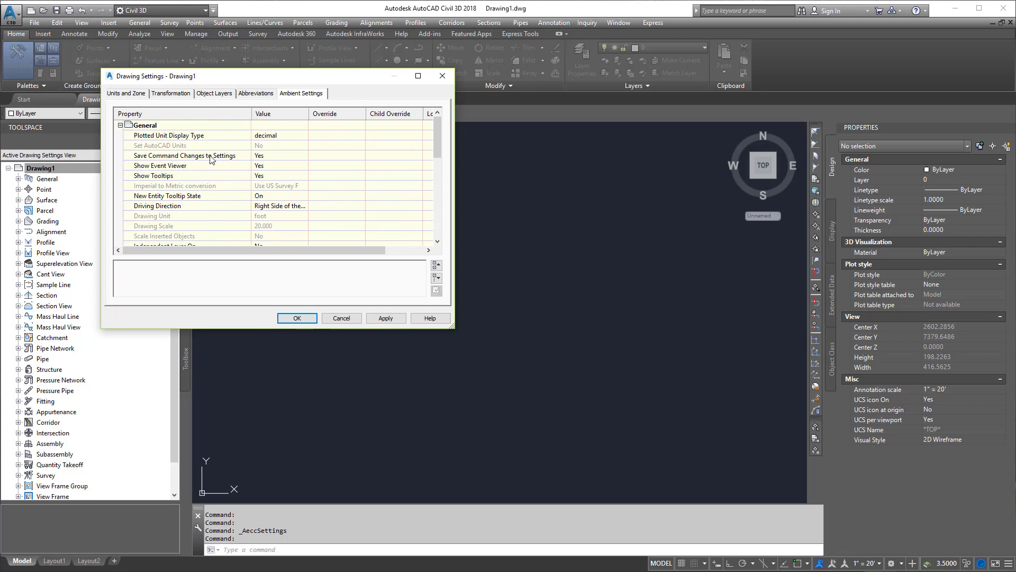
mouse_move(278, 165)
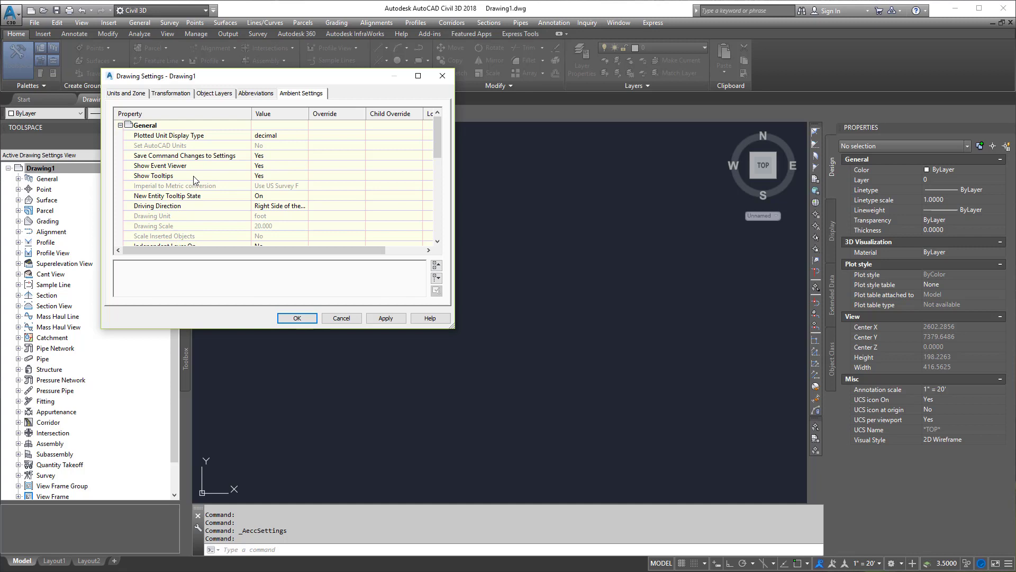
mouse_move(259, 179)
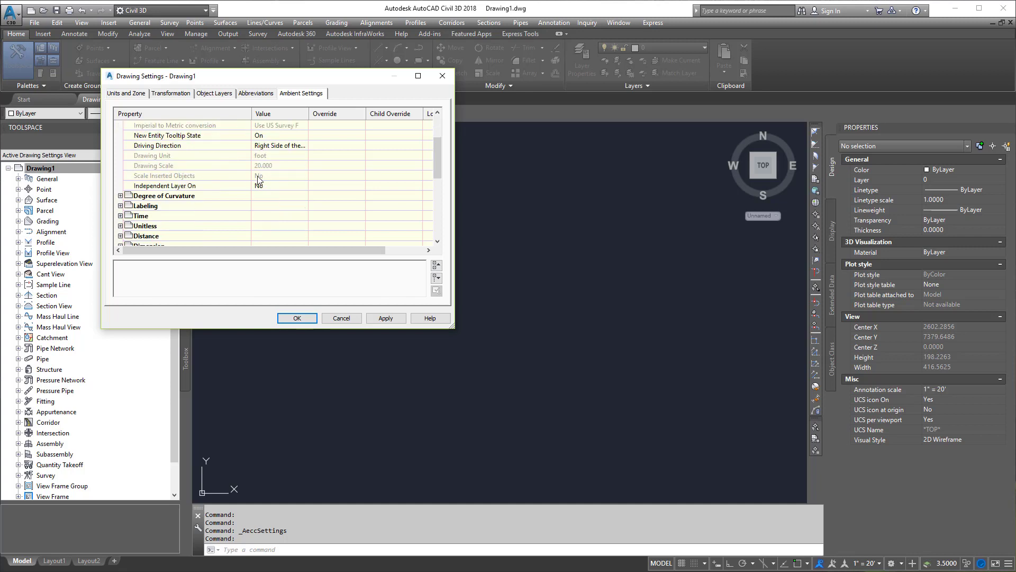
click(121, 195)
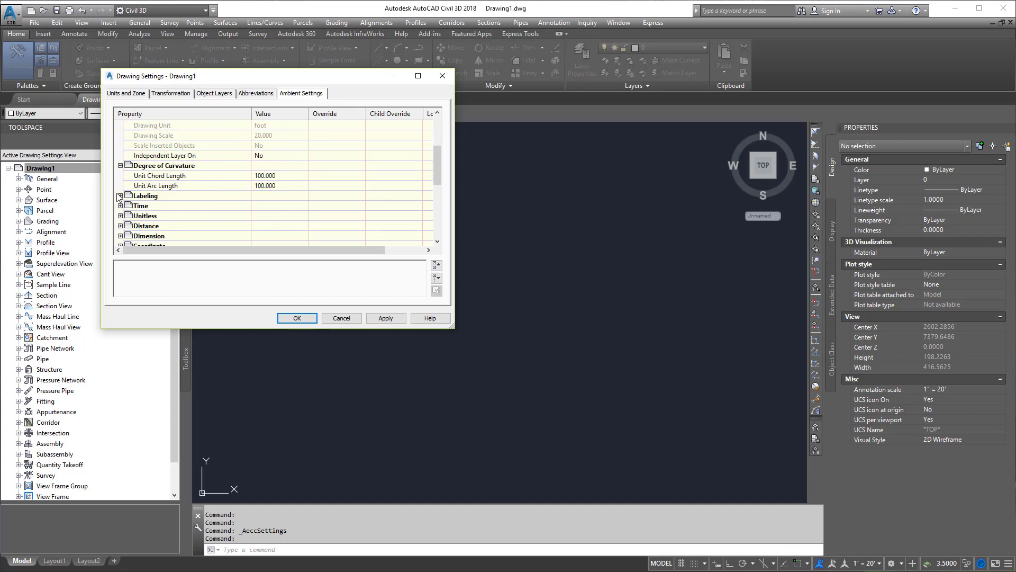
click(121, 195)
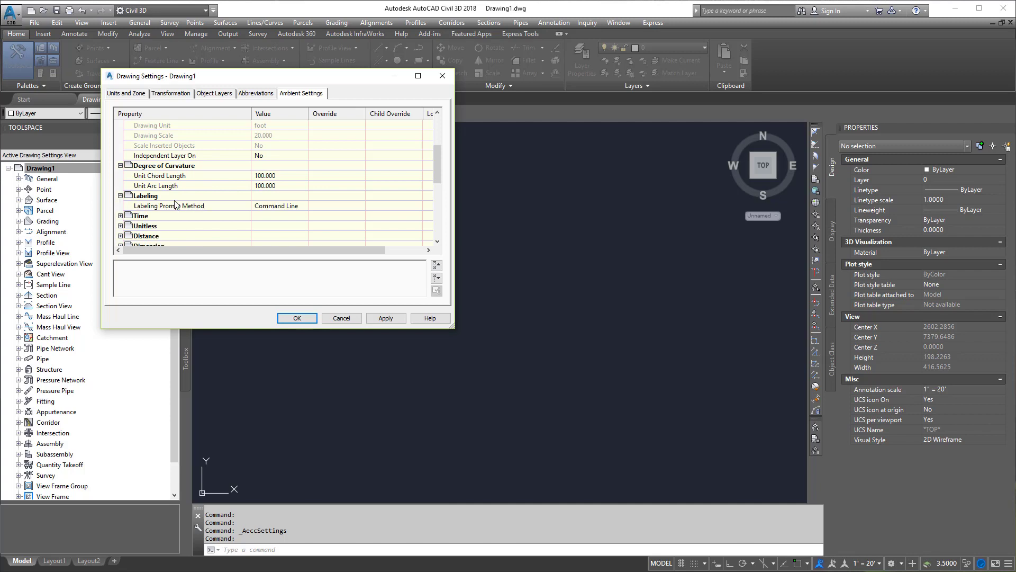
scroll(down, 3)
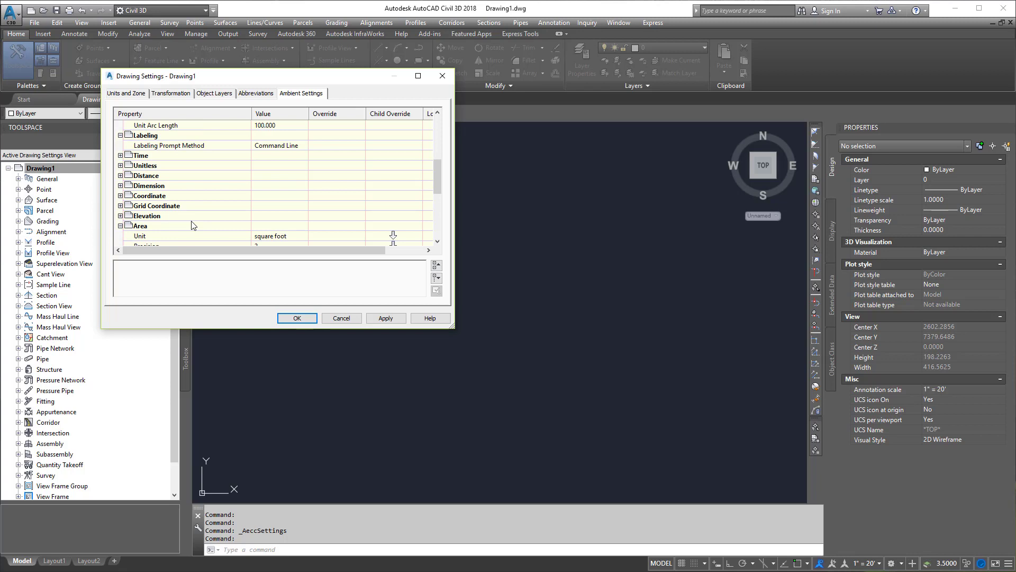
click(304, 206)
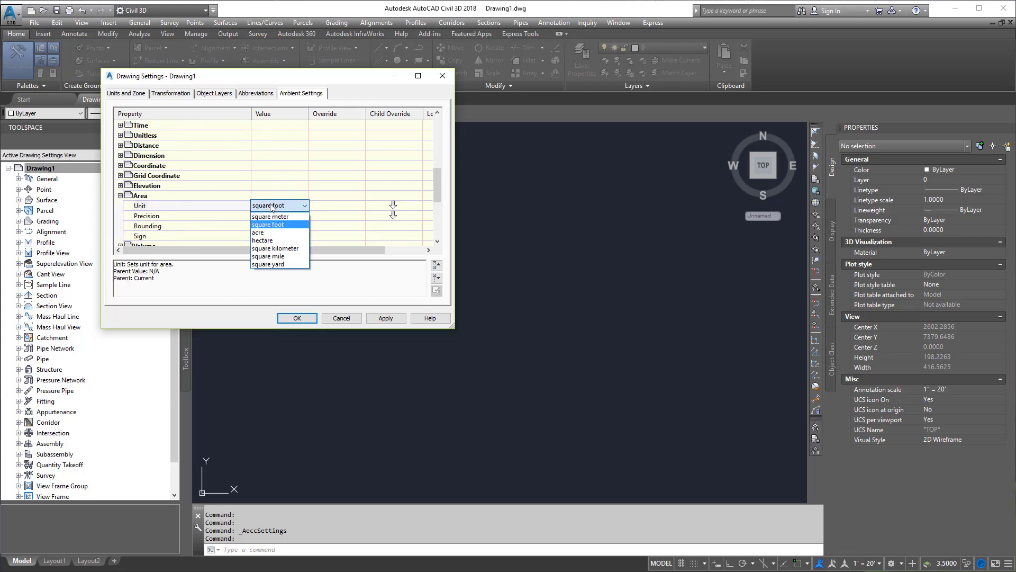
click(258, 232)
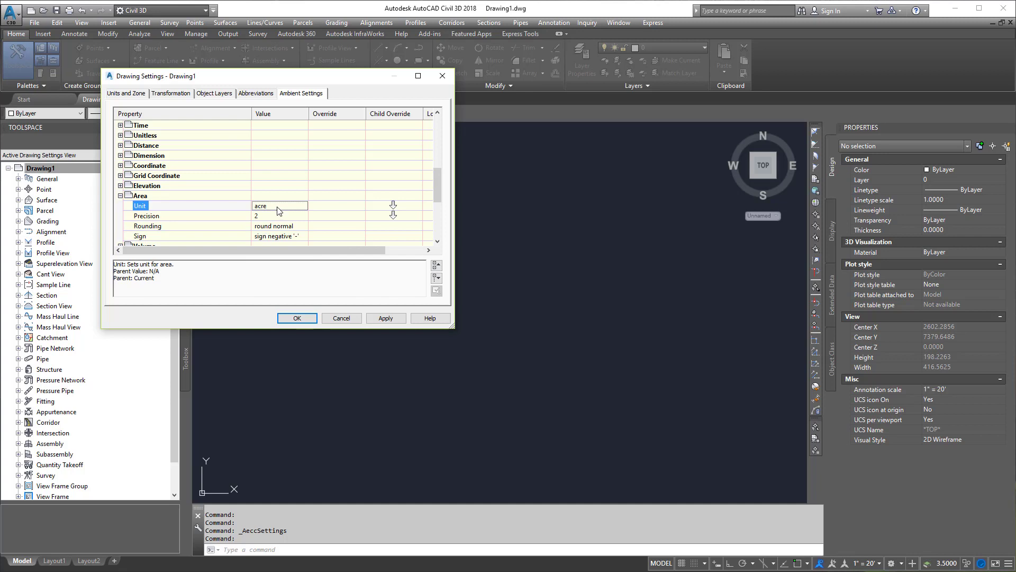
click(278, 206)
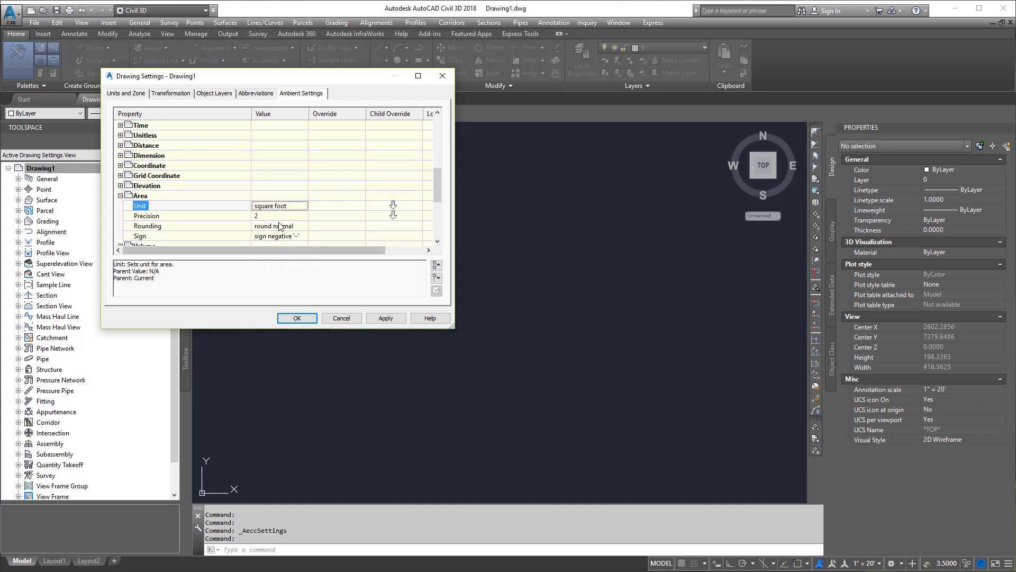
click(279, 205)
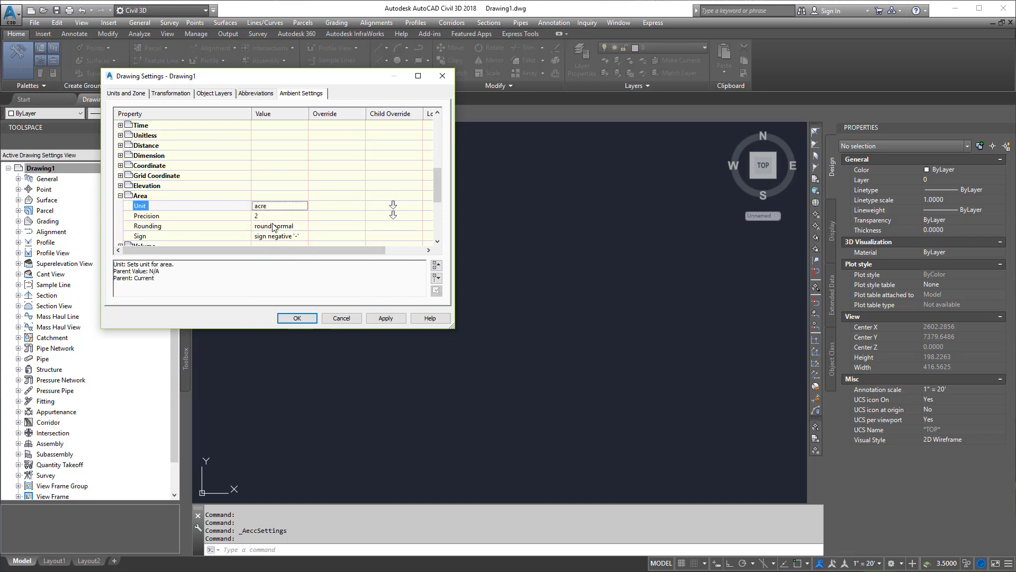
click(304, 206)
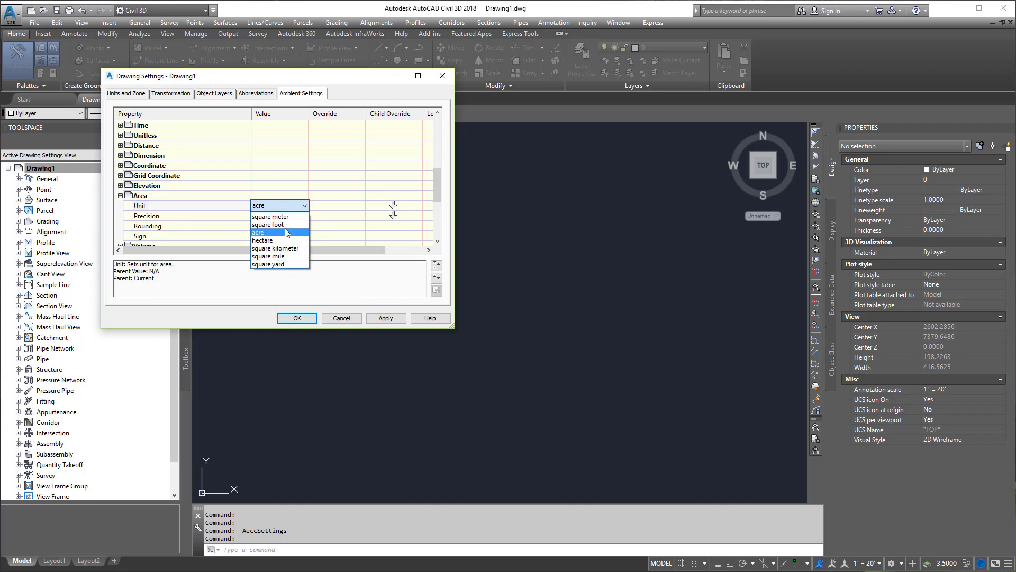
mouse_move(280, 233)
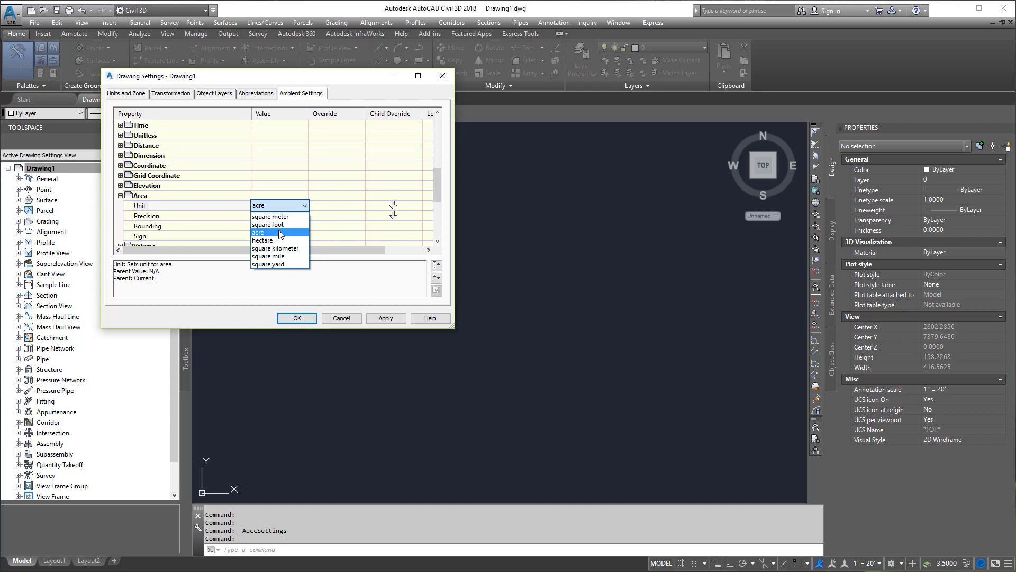
click(267, 224)
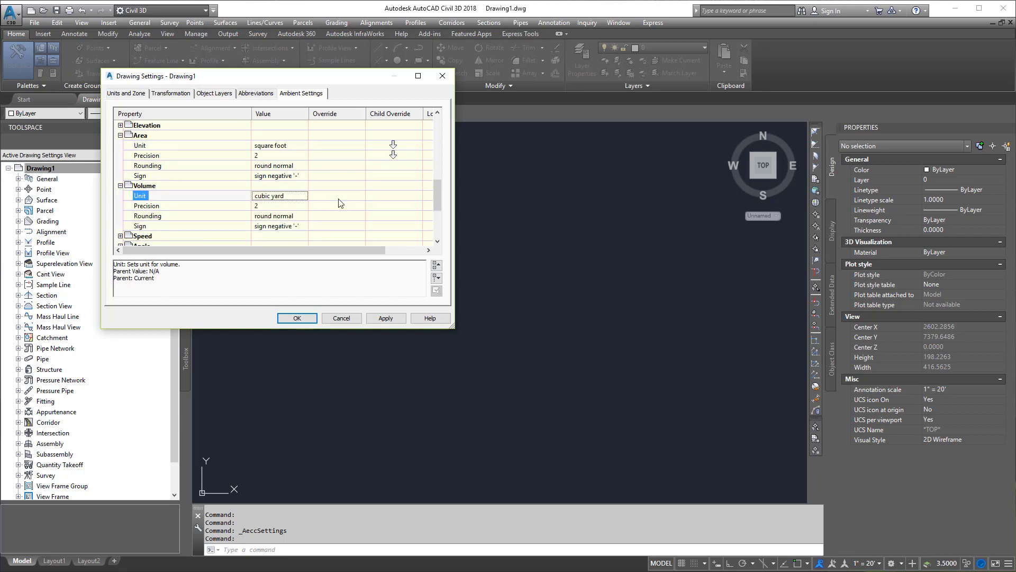
Keep cubic yard as the Volume unit in Ambient Settings.
click(280, 196)
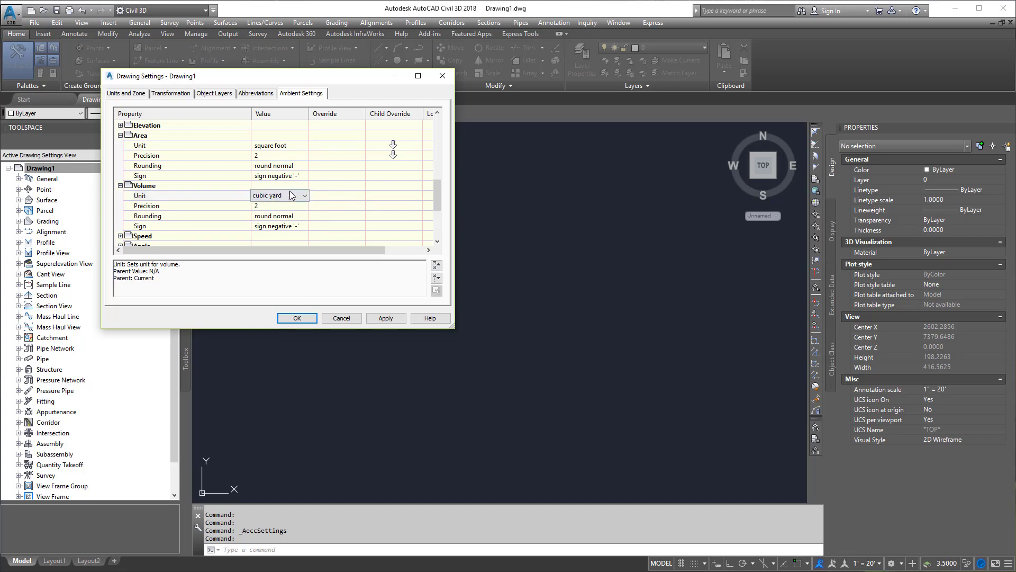
click(303, 195)
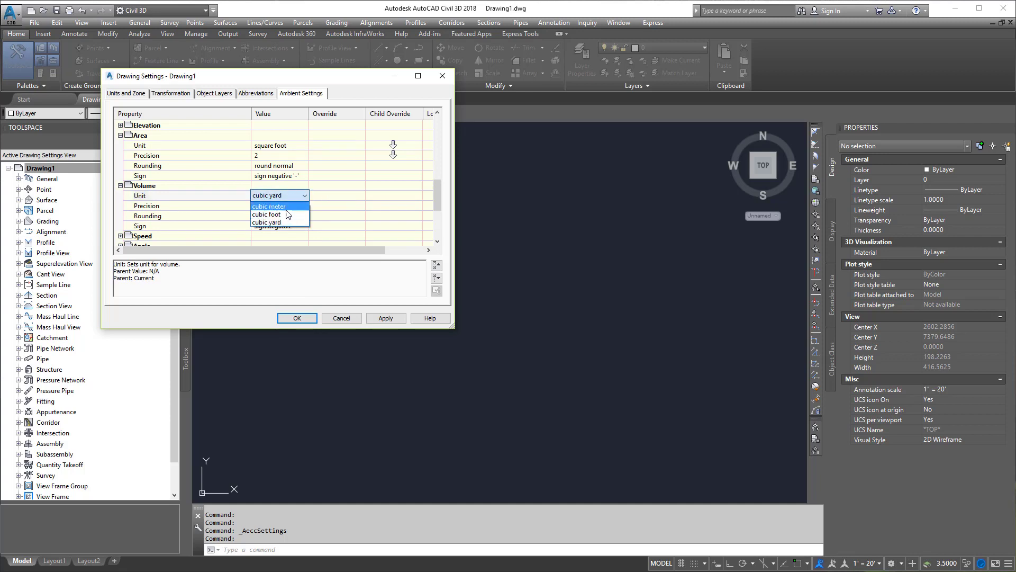
click(266, 222)
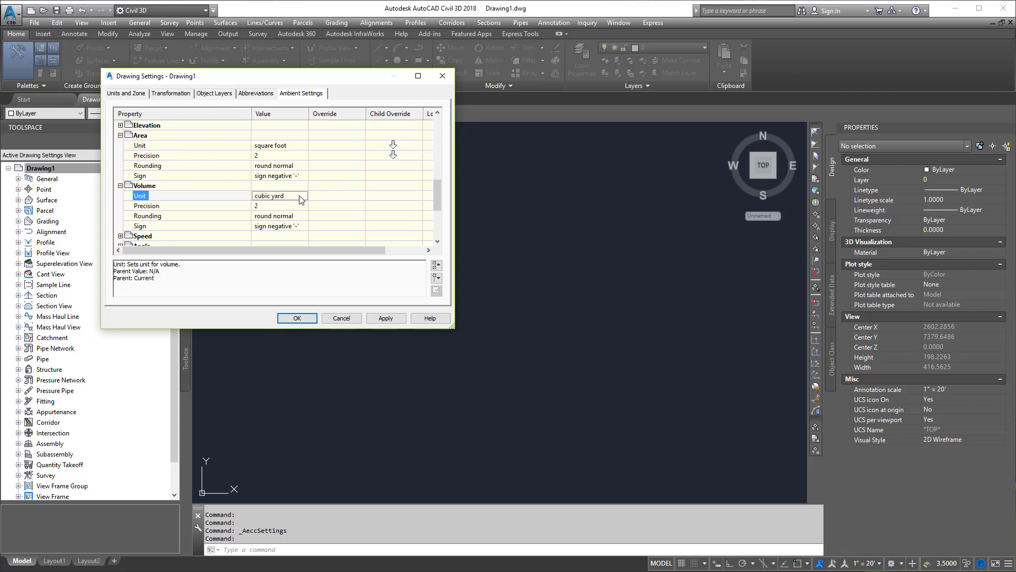
click(302, 196)
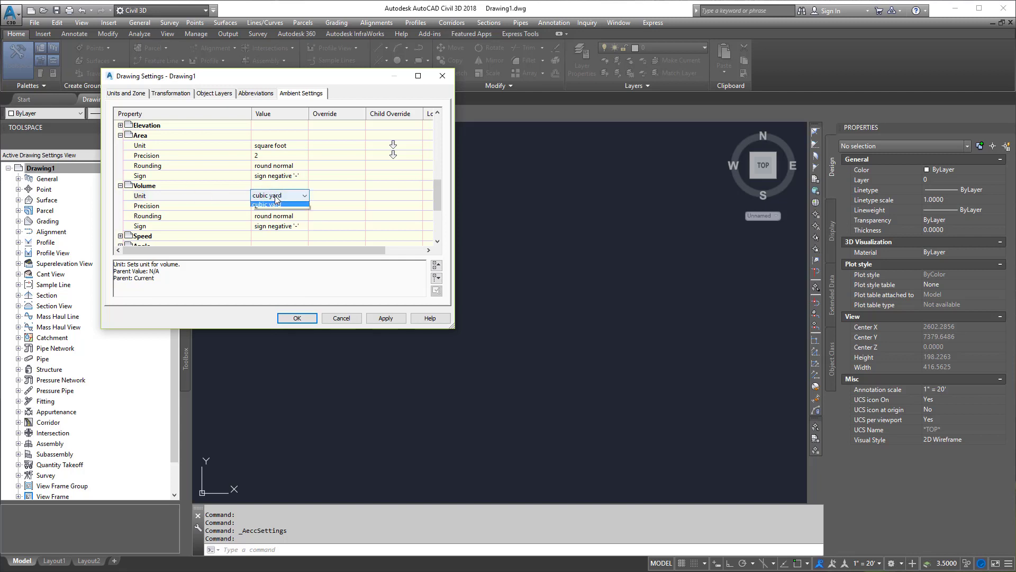
click(266, 202)
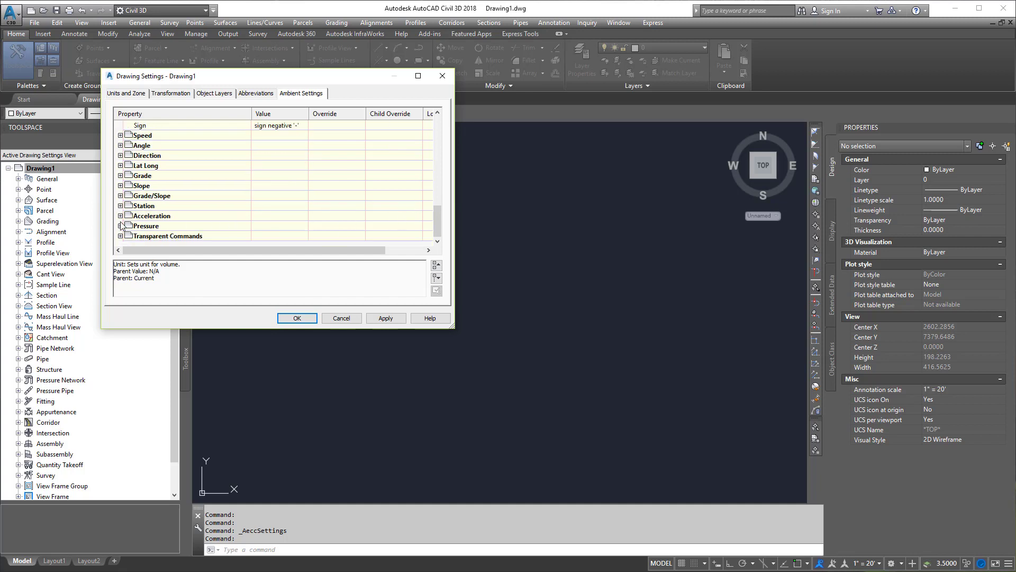
Expand Slope, keep run:rise format, and review the Grade/Slope and Pressure defaults.
click(121, 186)
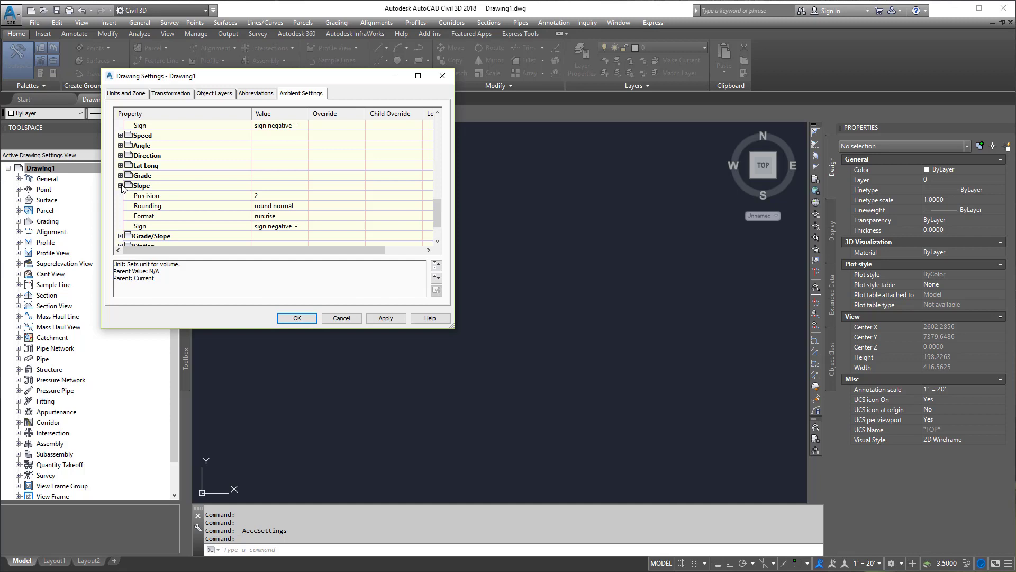
click(276, 195)
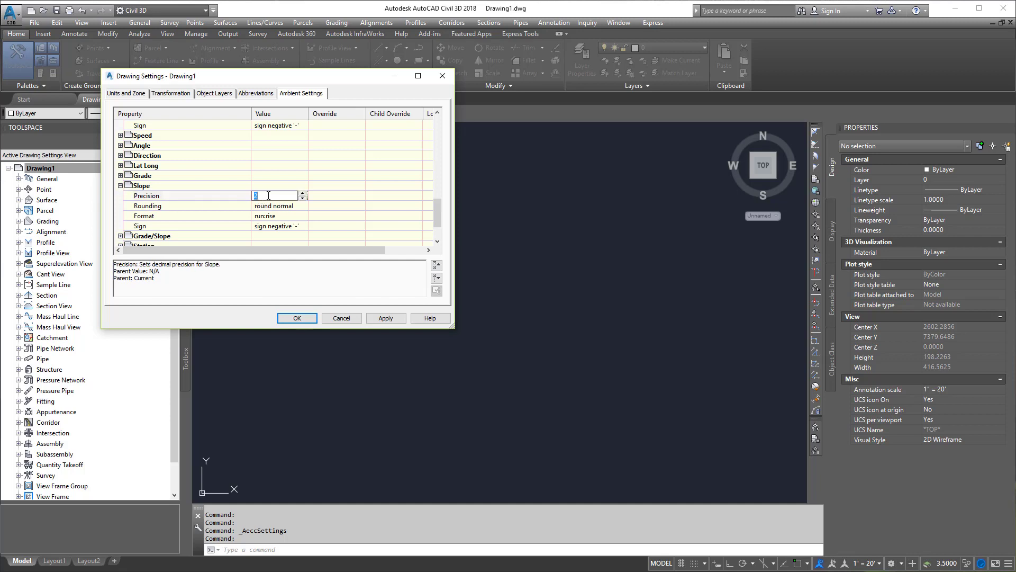
click(272, 216)
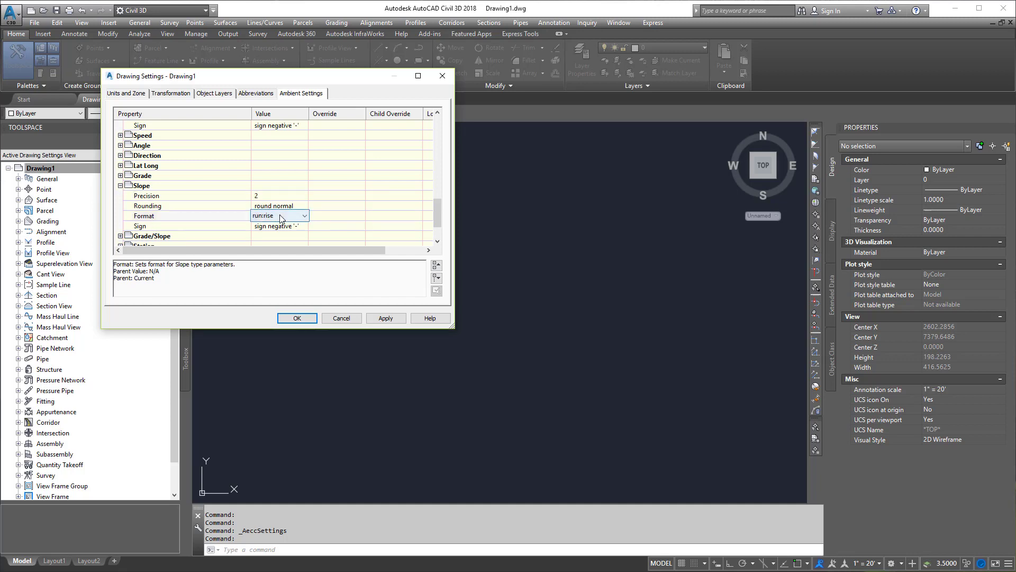
click(304, 215)
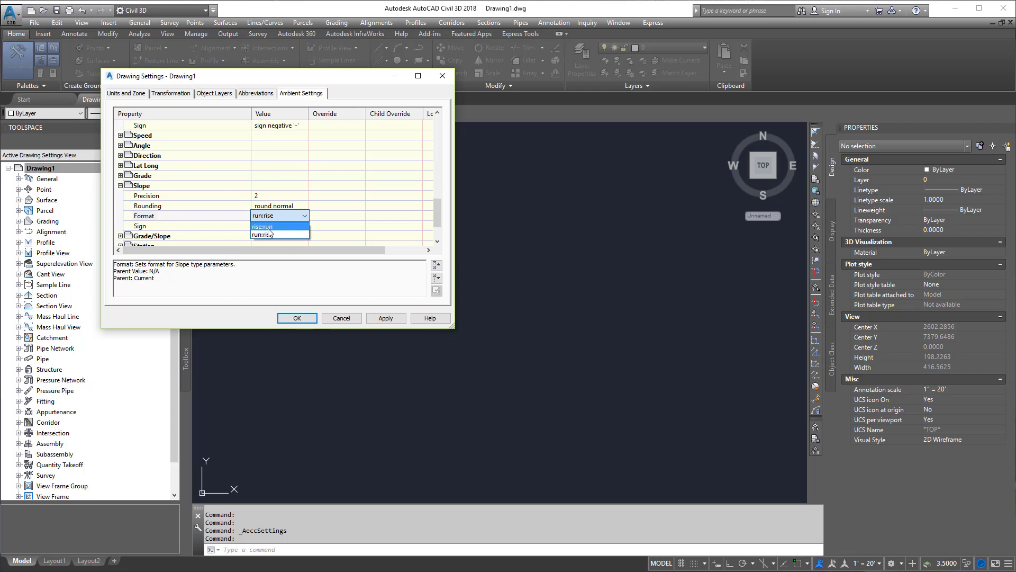
click(266, 226)
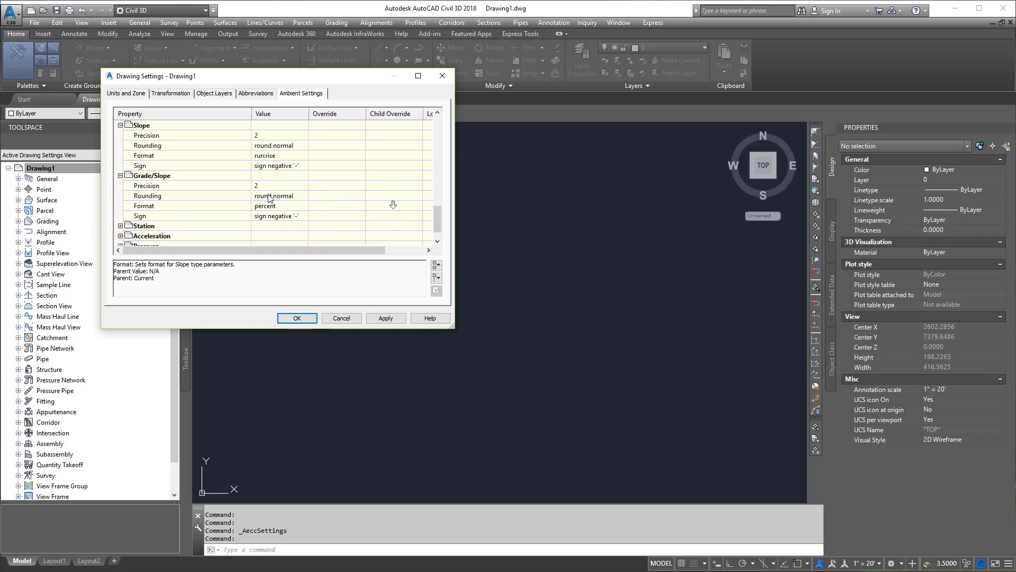
scroll(down, 3)
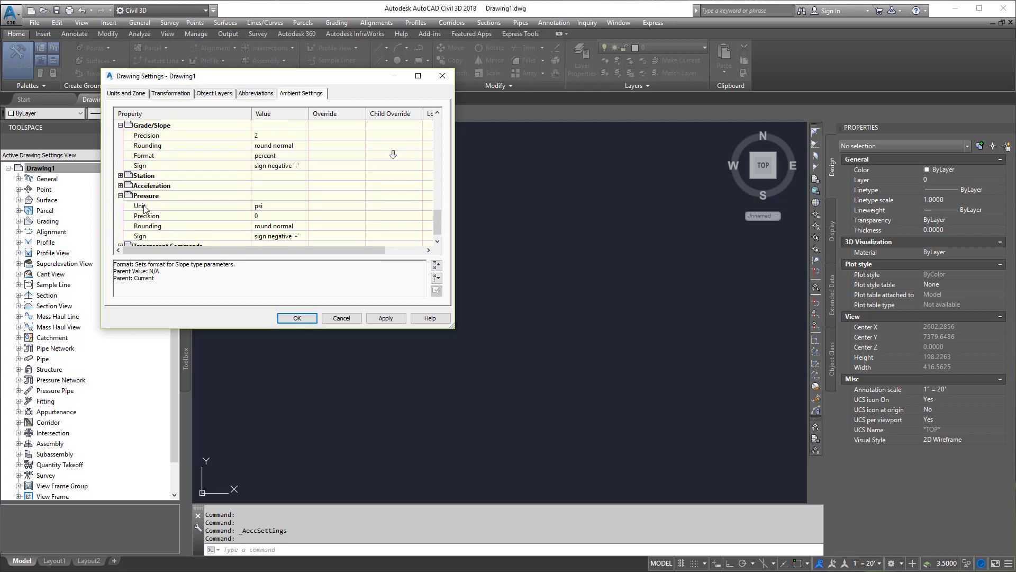
click(280, 205)
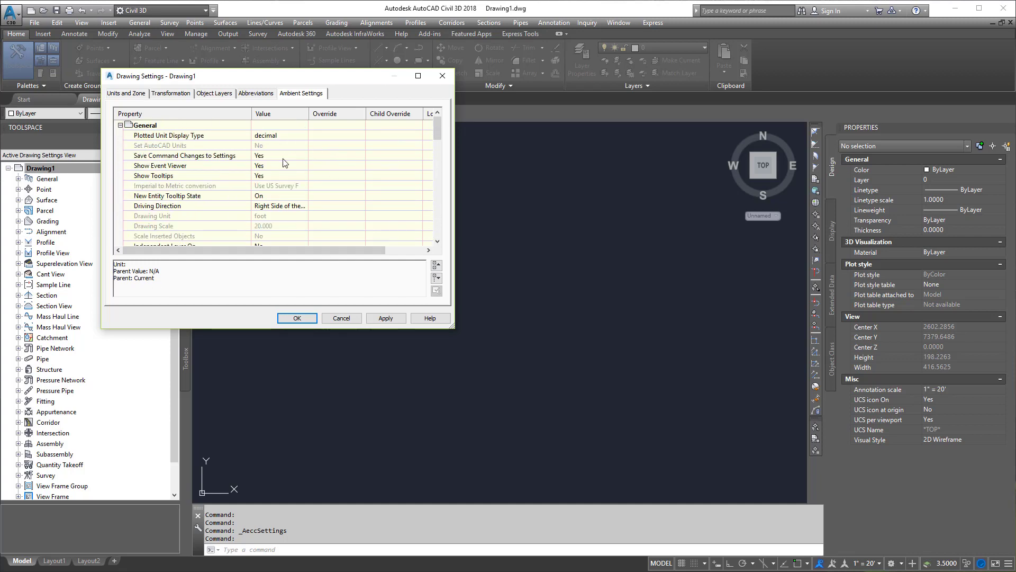
Collapse the General ambient settings group and scroll the category list.
click(120, 125)
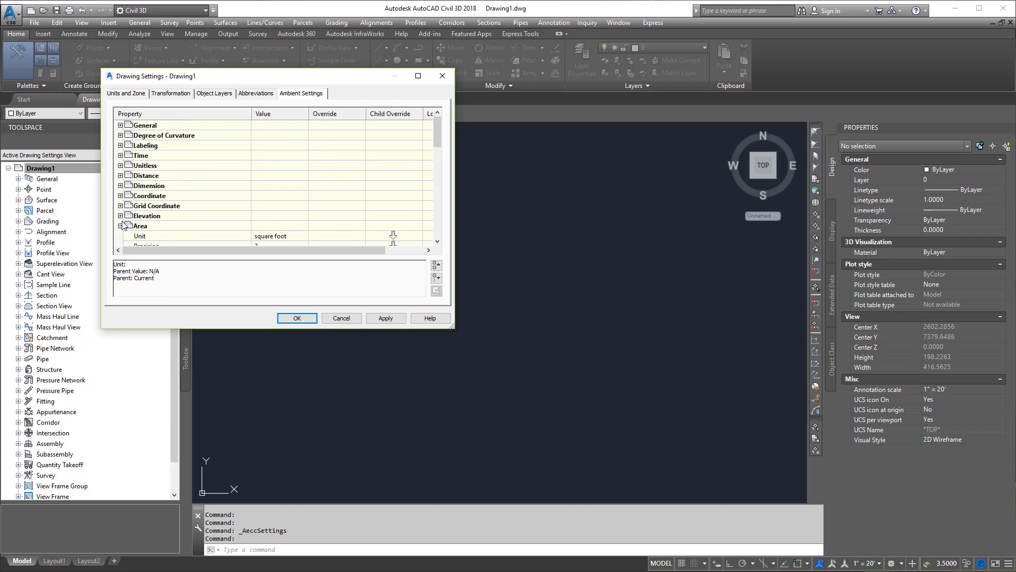
scroll(down, 3)
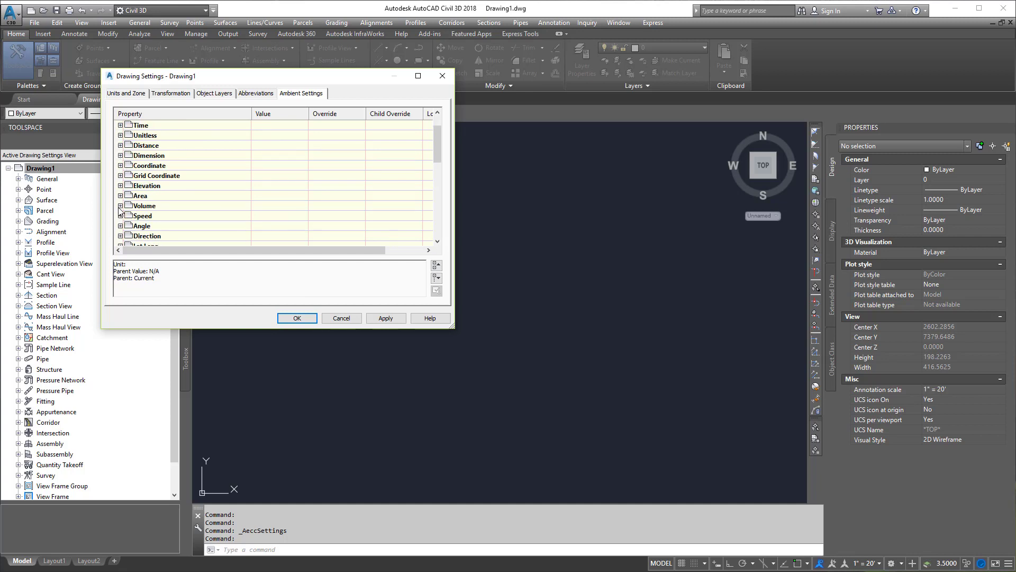